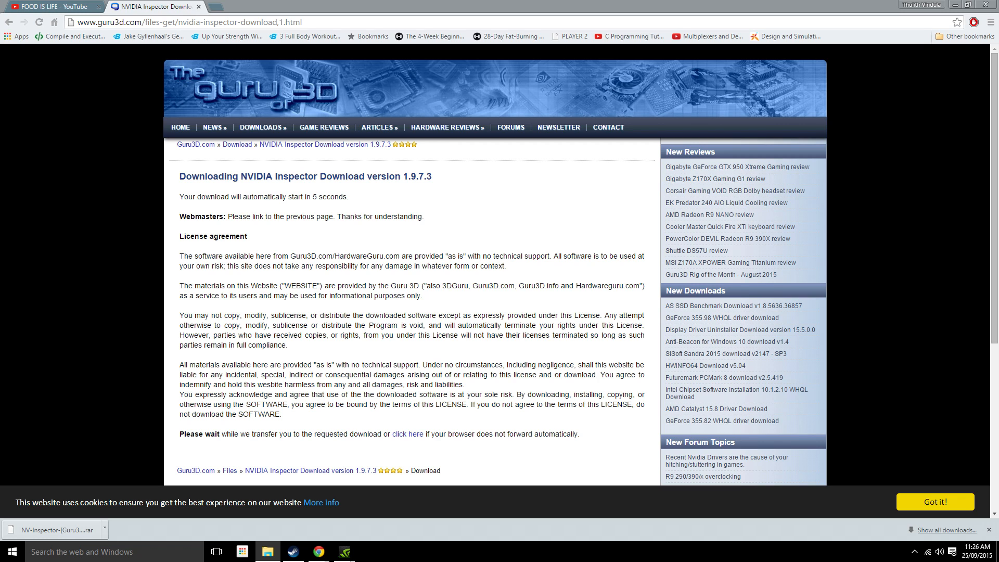
{"action": "mouse_move", "coordinate": [272, 187]}
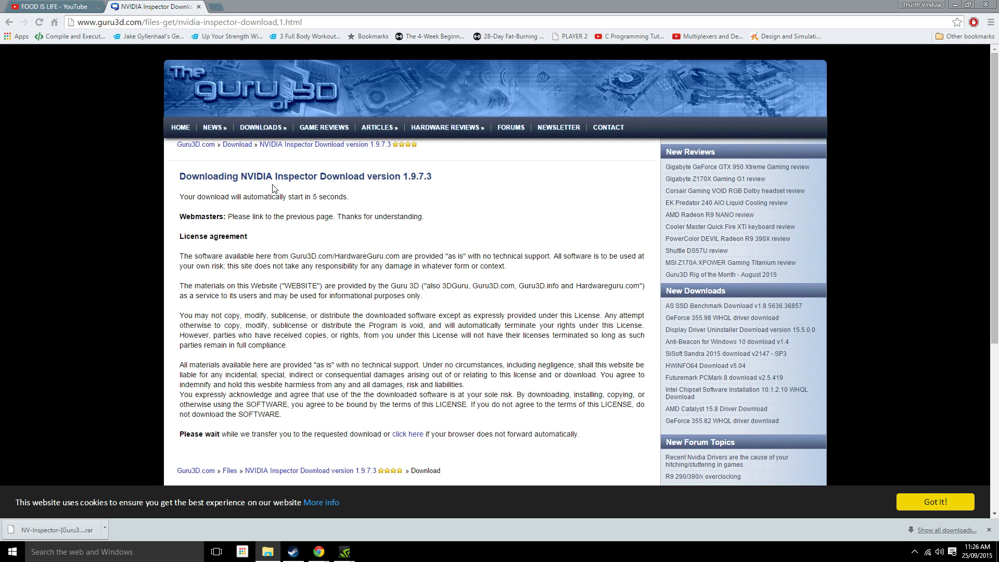
Download NVIDIA Inspector 1.9.7.3 from the Guru3D EU mirror under Download Locations.
{"action": "scroll", "scroll_direction": "down", "scroll_amount": 3}
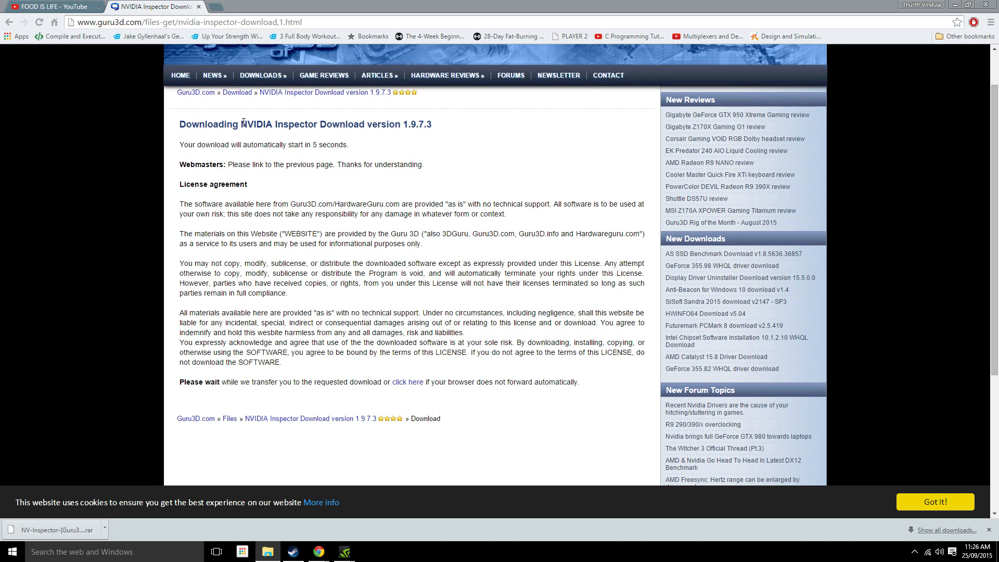
{"action": "scroll", "scroll_direction": "down", "scroll_amount": 3}
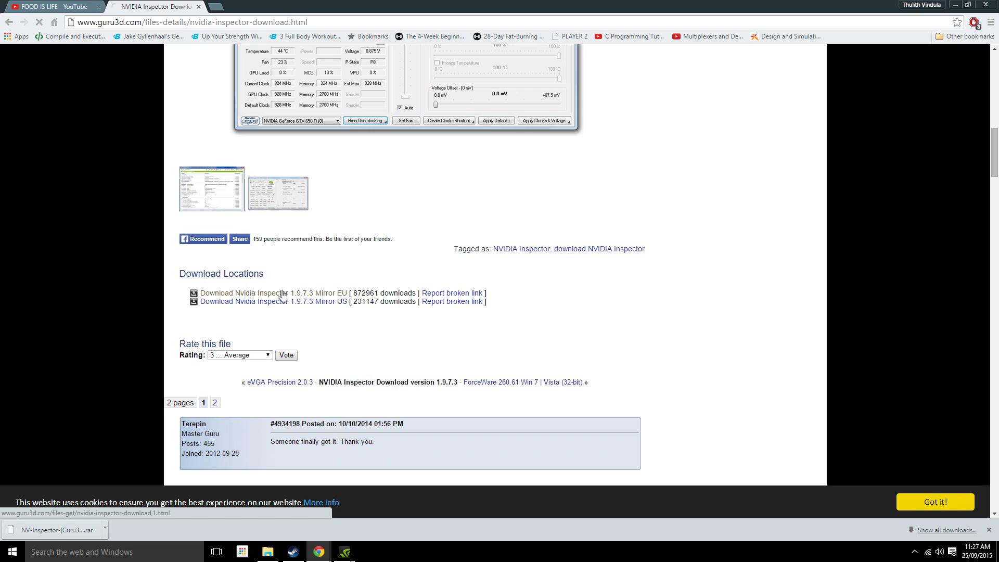
{"action": "left_click", "coordinate": [273, 294]}
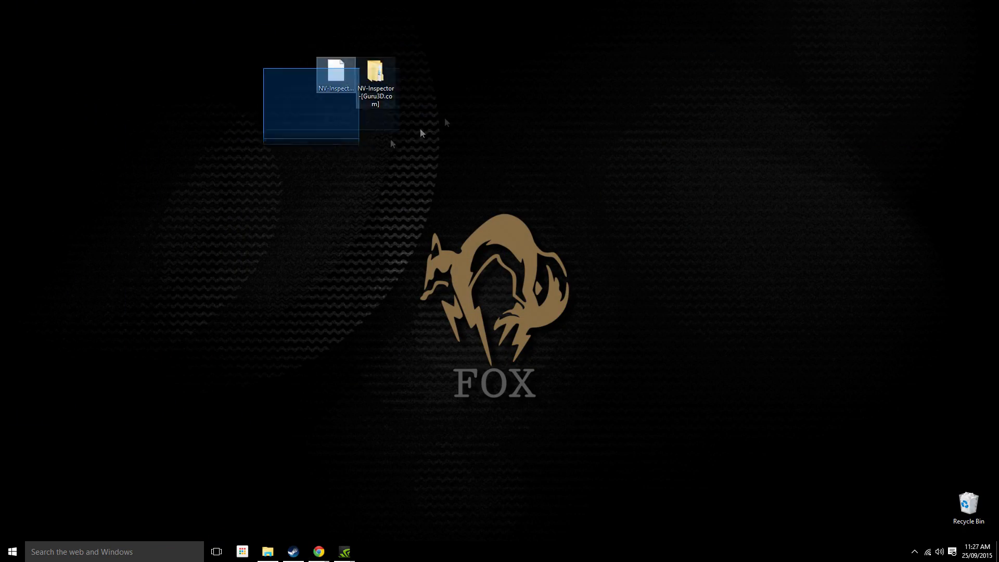
Run nvidiaInspector.exe as administrator from the extracted NV-Inspector\Guru3D.com folder.
{"action": "right_click", "coordinate": [336, 78]}
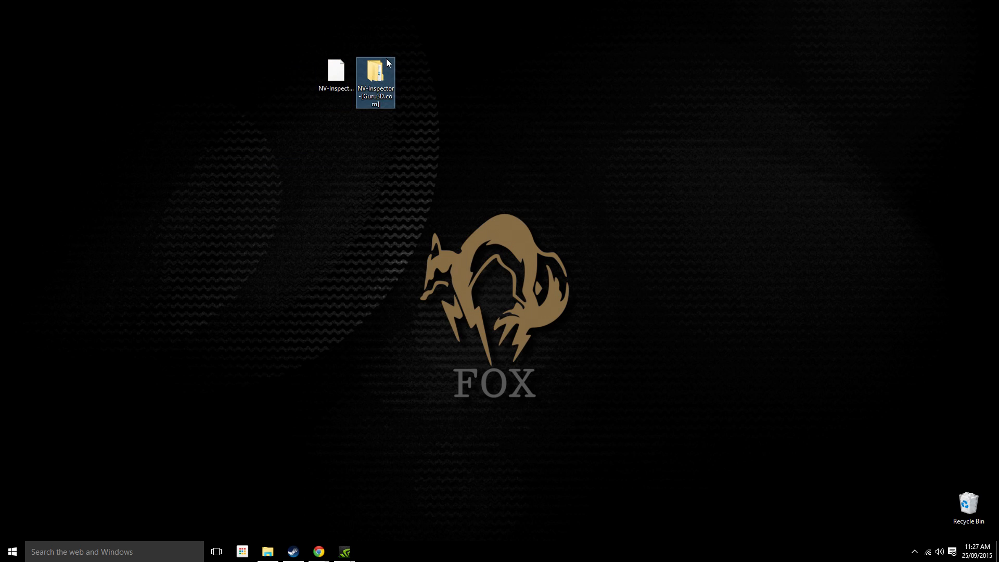
{"action": "double_click", "coordinate": [376, 68]}
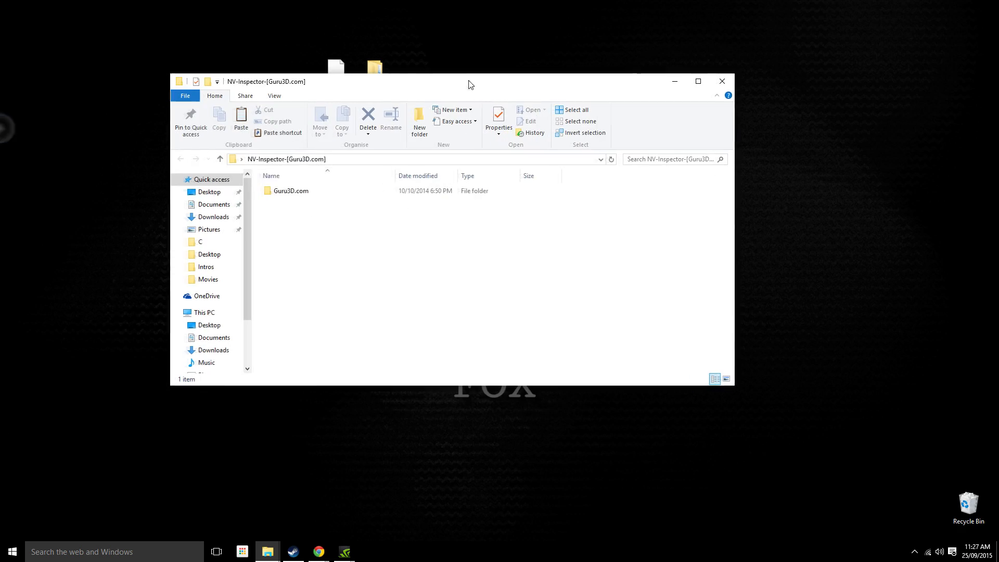
{"action": "double_click", "coordinate": [292, 190]}
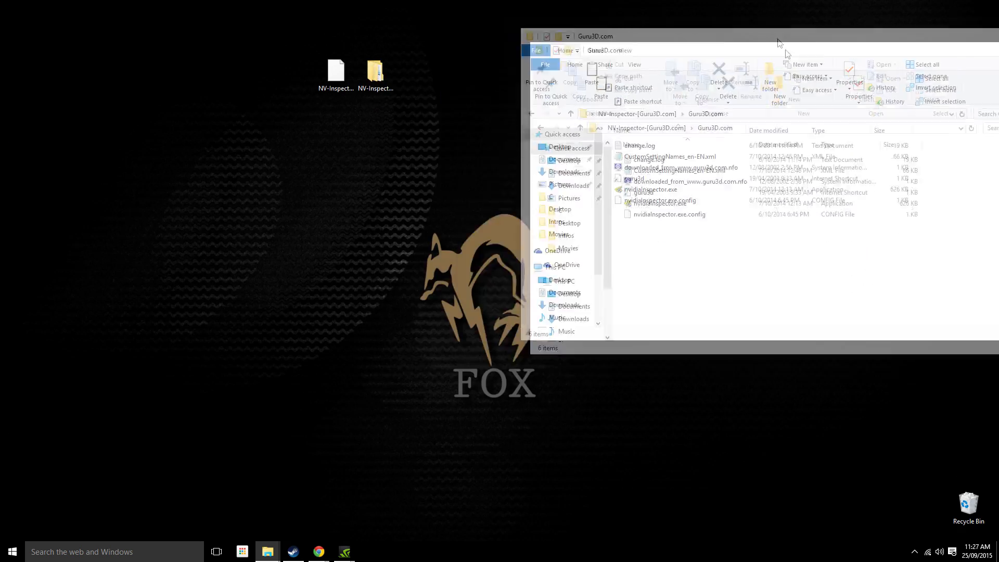
{"action": "right_click", "coordinate": [517, 193]}
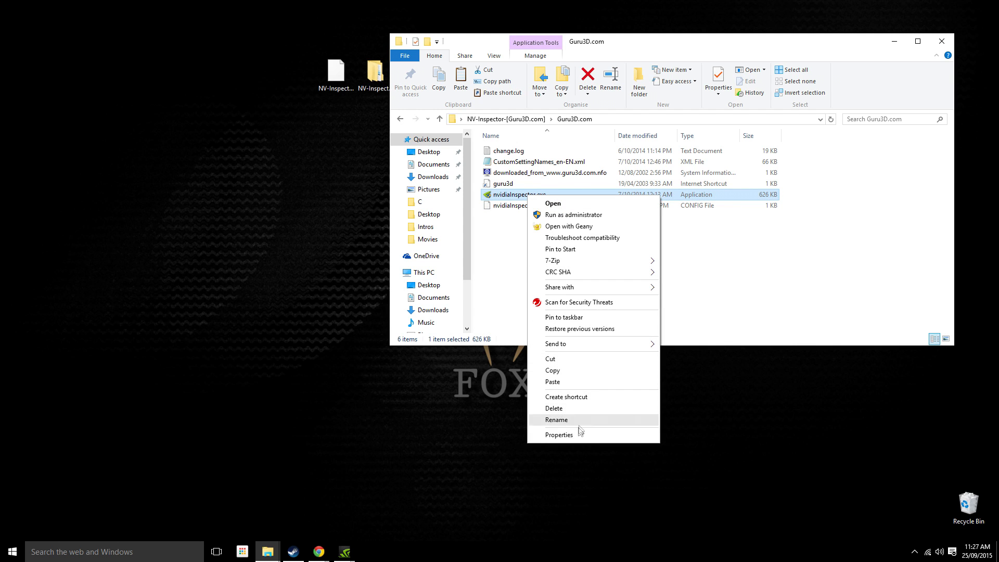
{"action": "left_click", "coordinate": [553, 203]}
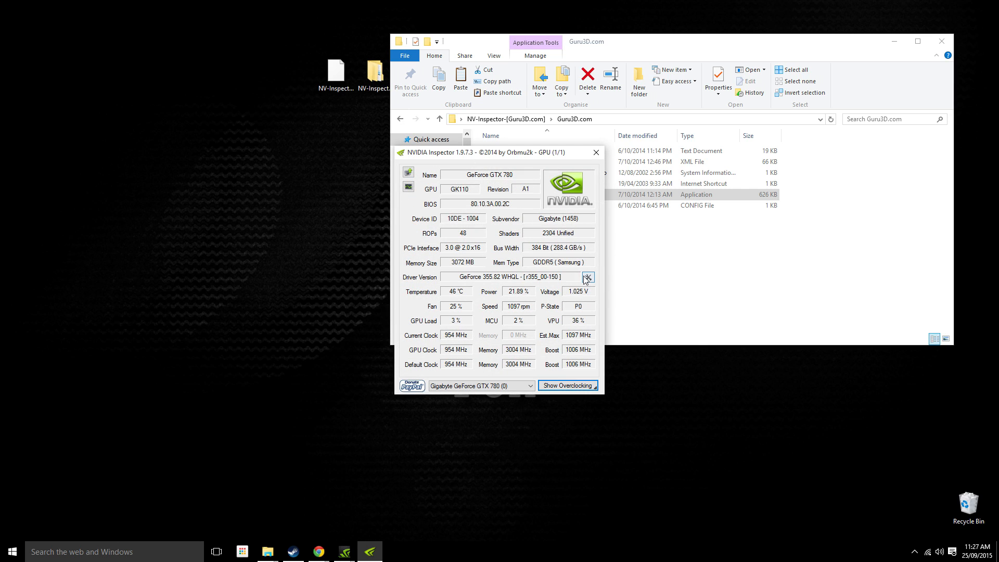
{"action": "mouse_move", "coordinate": [587, 276]}
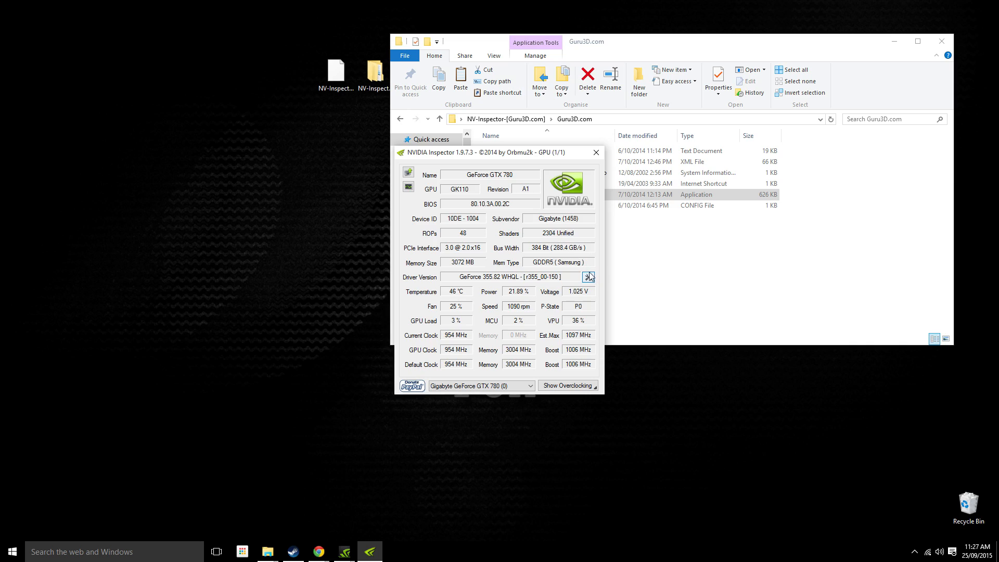
Bring up the Profile Settings window for the Global Driver Profile.
{"action": "left_click", "coordinate": [588, 277]}
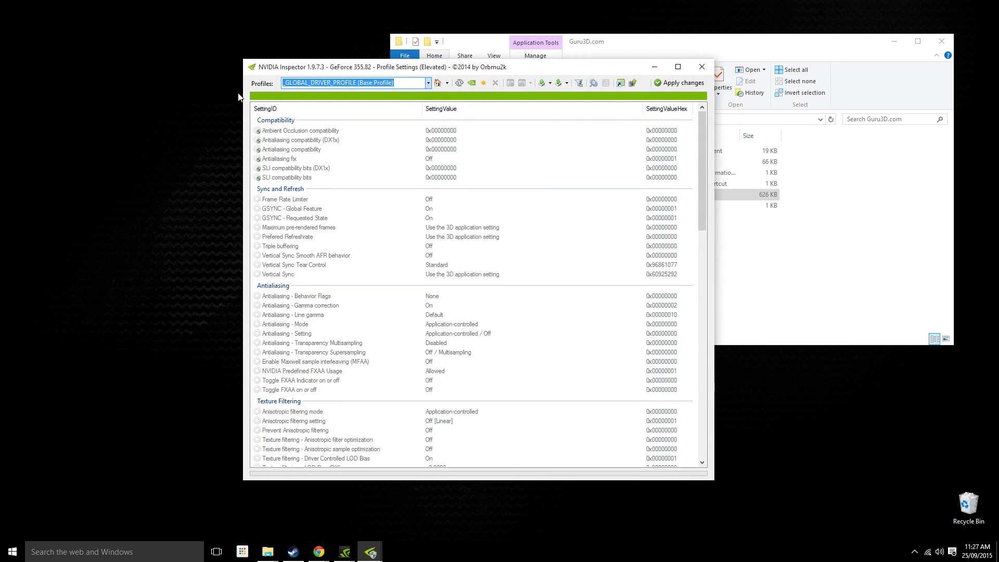
{"action": "mouse_move", "coordinate": [237, 103]}
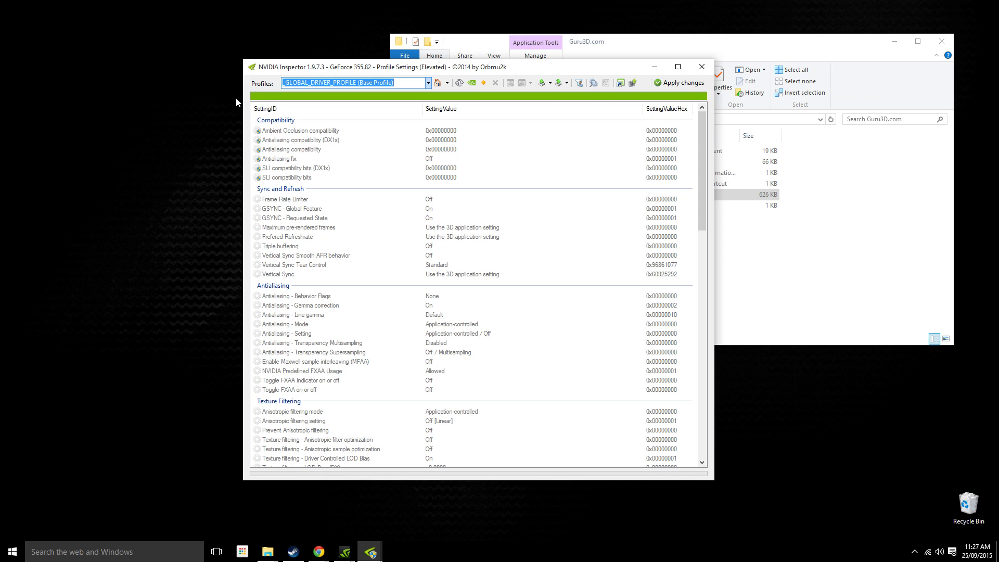
Search 'metal' and select the Metal Gear Solid V: The Phantom Pain profile.
{"action": "type", "text": "metal Gear Solid V: Ground Zeroes"}
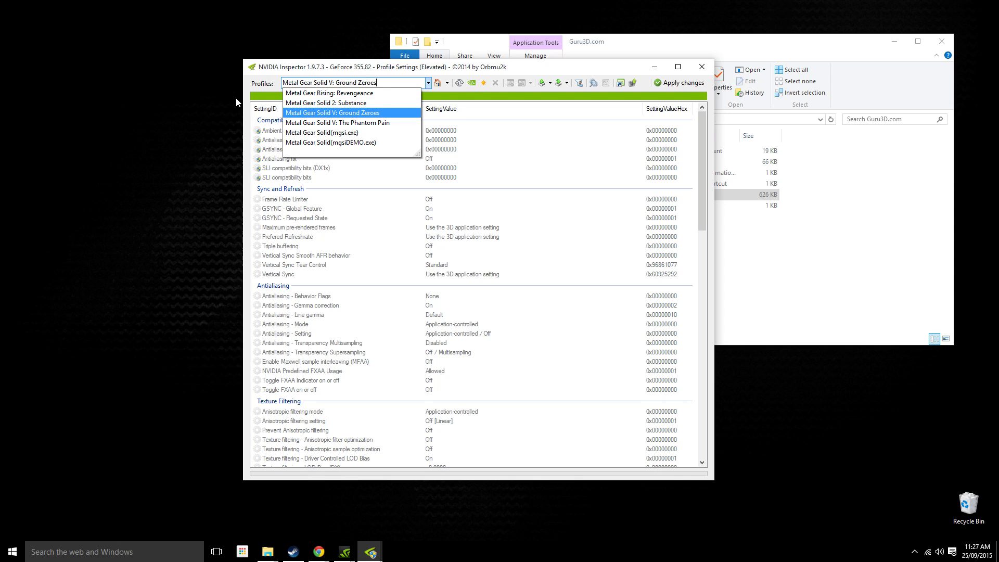
{"action": "left_click", "coordinate": [337, 122]}
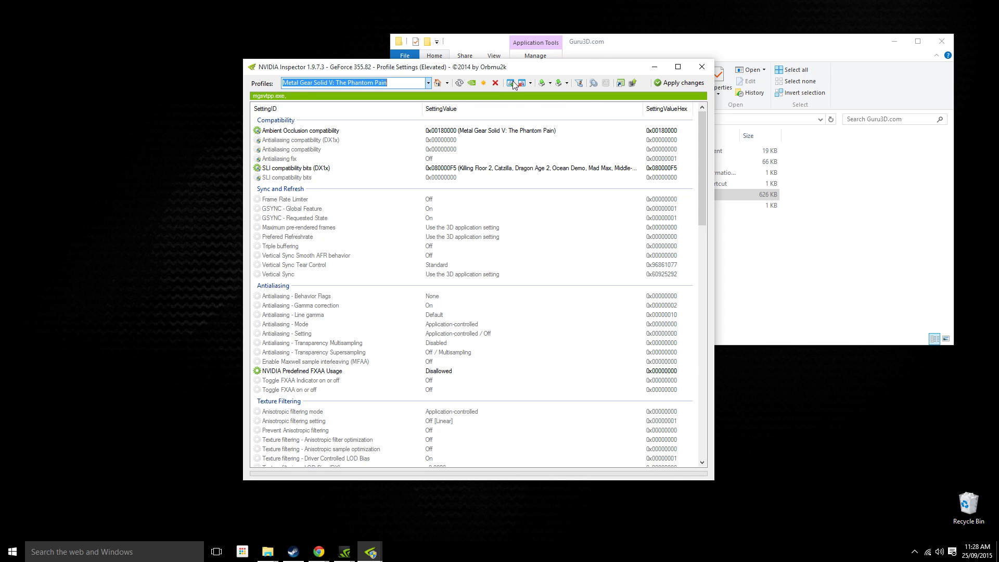
{"action": "mouse_move", "coordinate": [513, 83]}
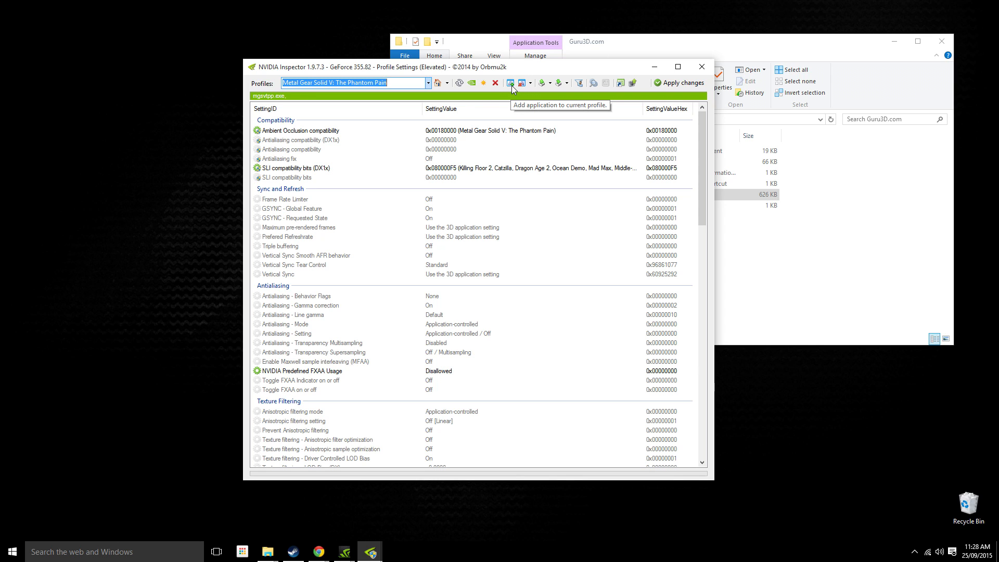
Start adding an application and browse to C:\Program Files (x86)\Steam\steamapps\common.
{"action": "left_click", "coordinate": [509, 82]}
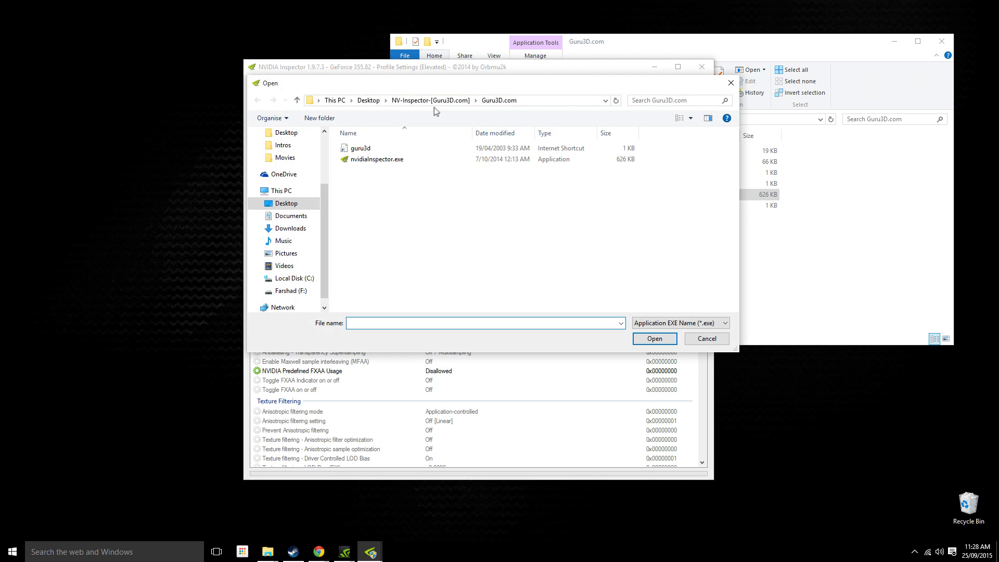
{"action": "left_click", "coordinate": [294, 293]}
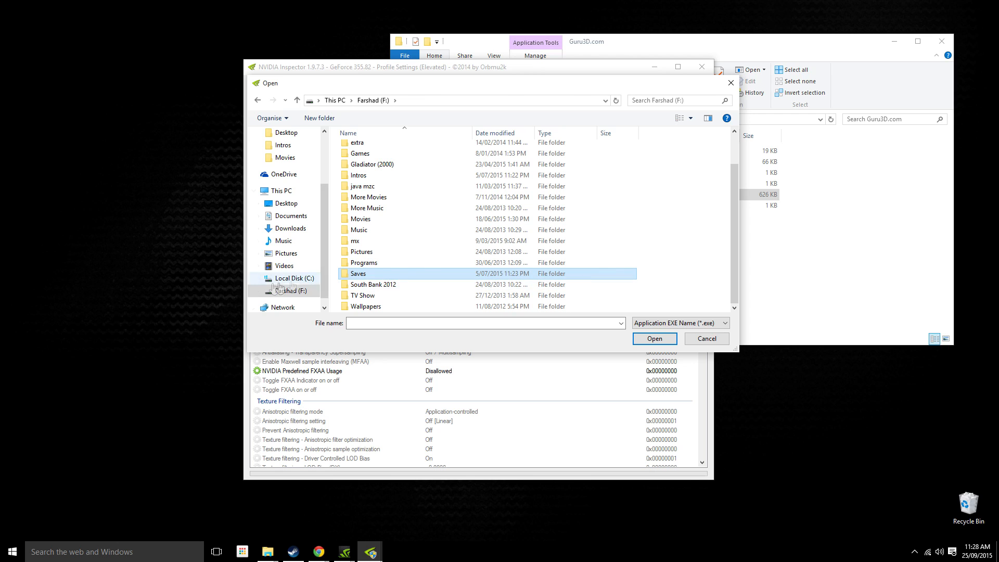
{"action": "left_click", "coordinate": [293, 278]}
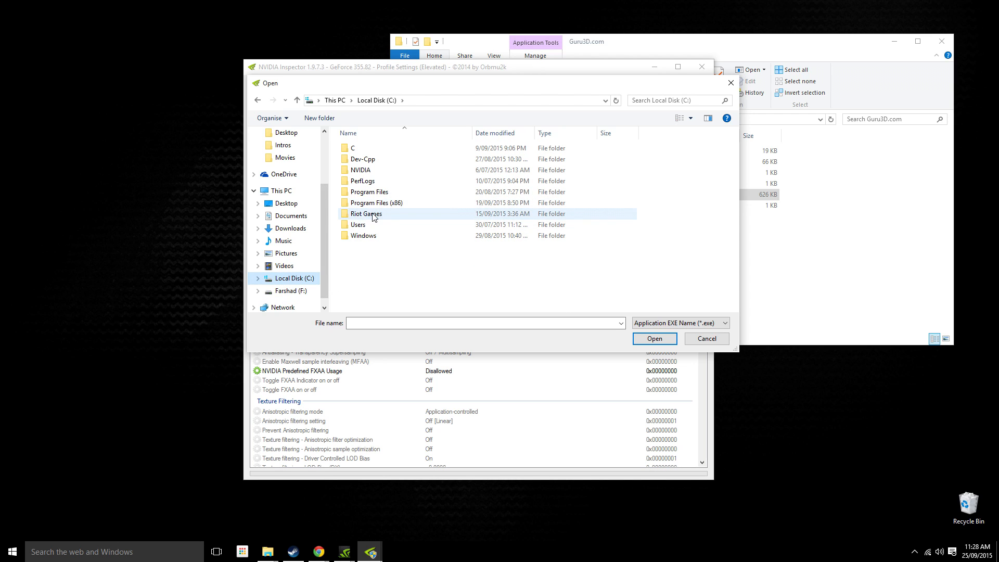
{"action": "double_click", "coordinate": [377, 202]}
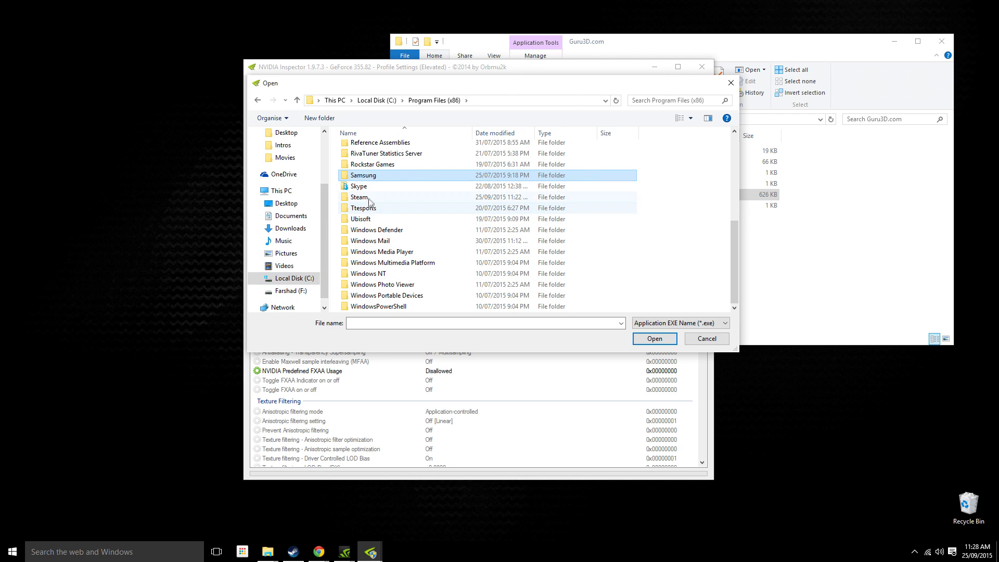
{"action": "double_click", "coordinate": [359, 196]}
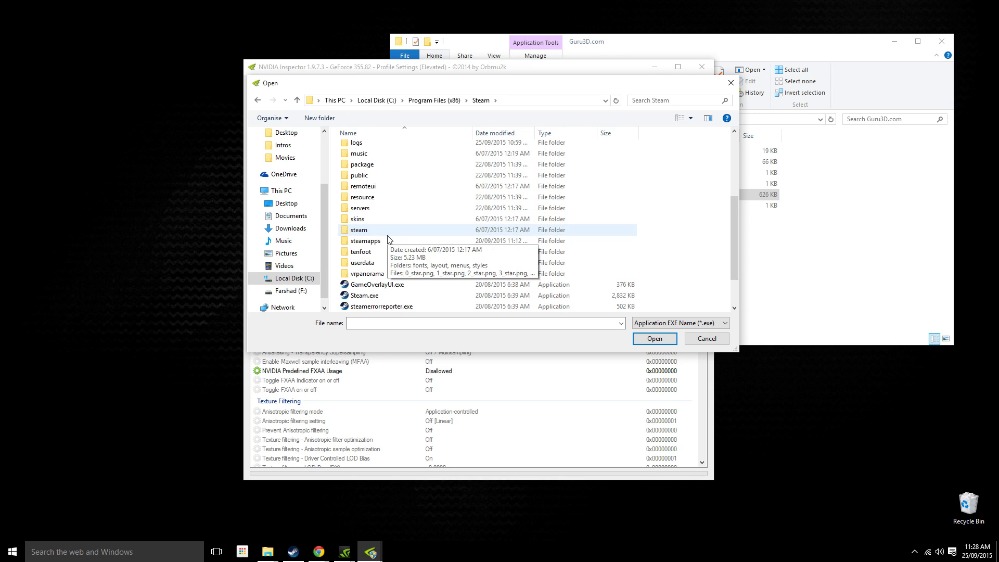
{"action": "double_click", "coordinate": [368, 242]}
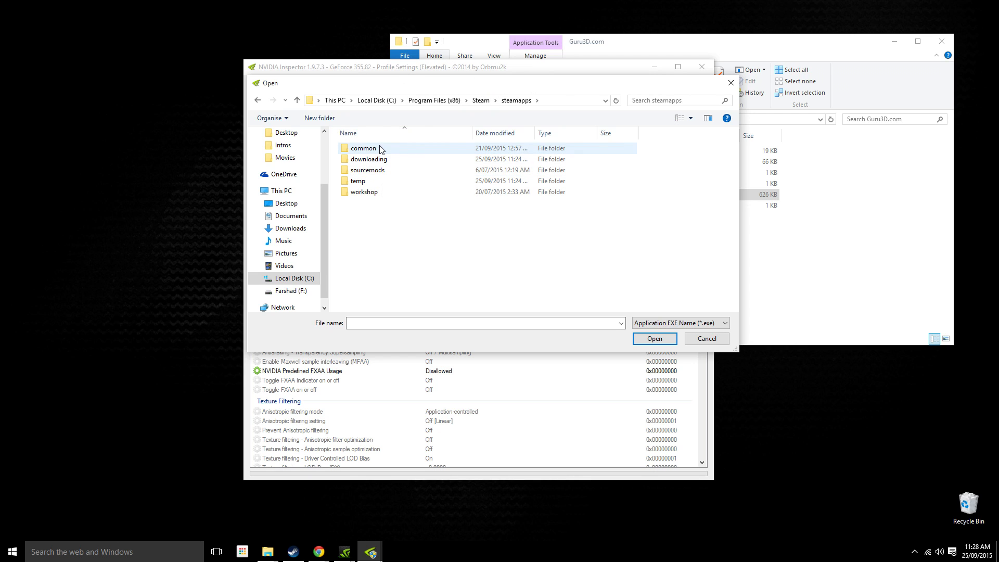
{"action": "double_click", "coordinate": [363, 148]}
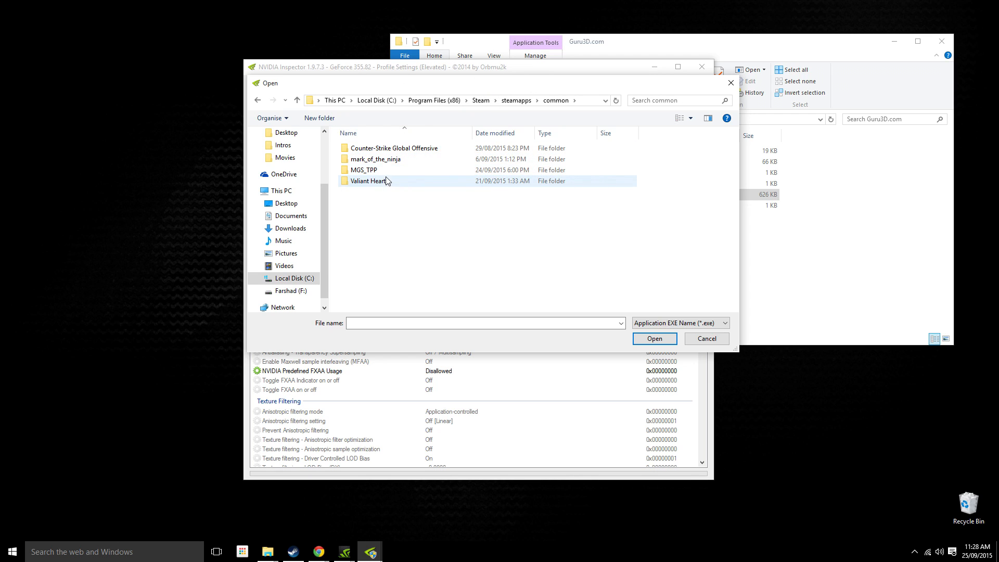
Select mgsvtpp.exe in the MGS_TPP folder as the profile's application.
{"action": "double_click", "coordinate": [362, 170]}
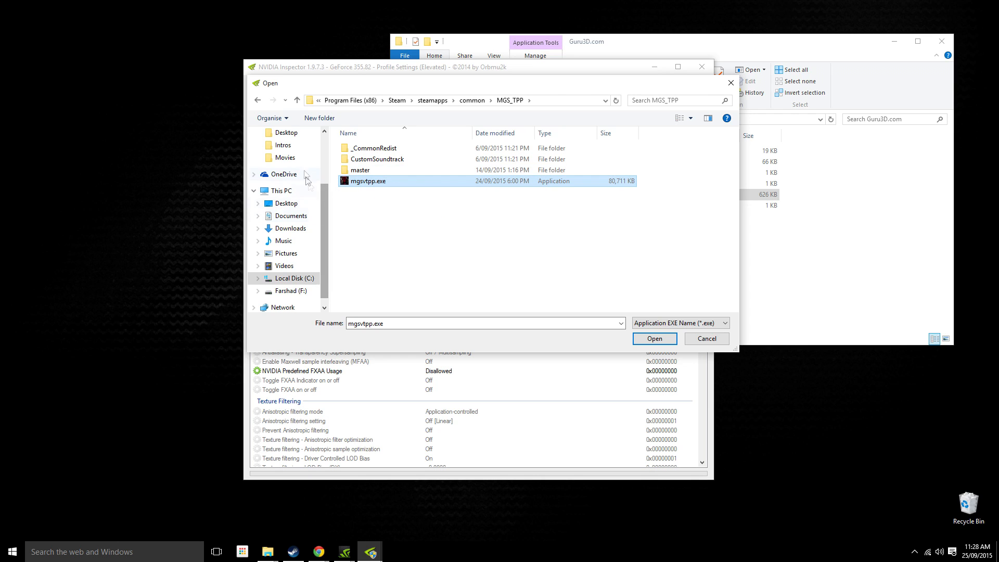
{"action": "left_click", "coordinate": [473, 100]}
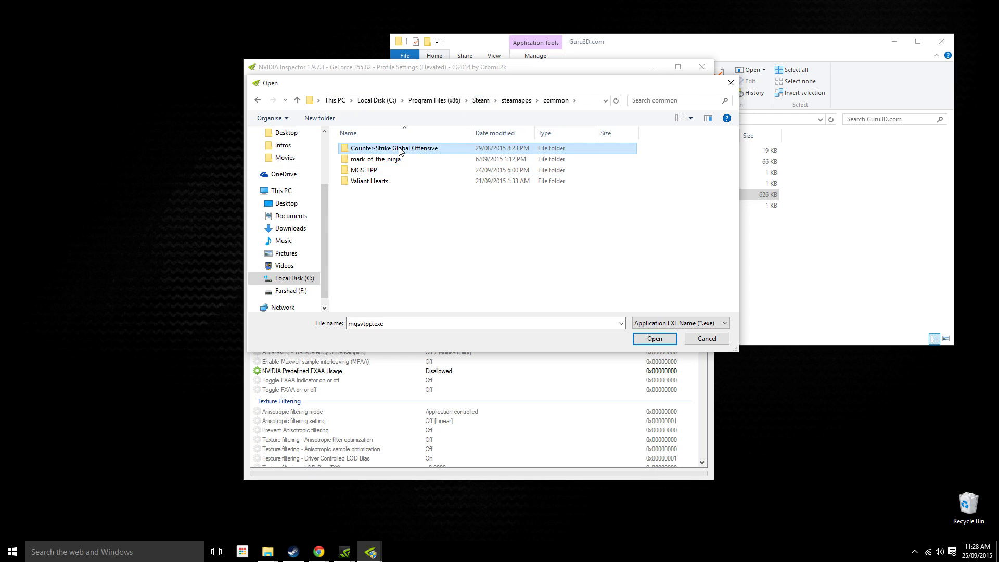
{"action": "double_click", "coordinate": [394, 148]}
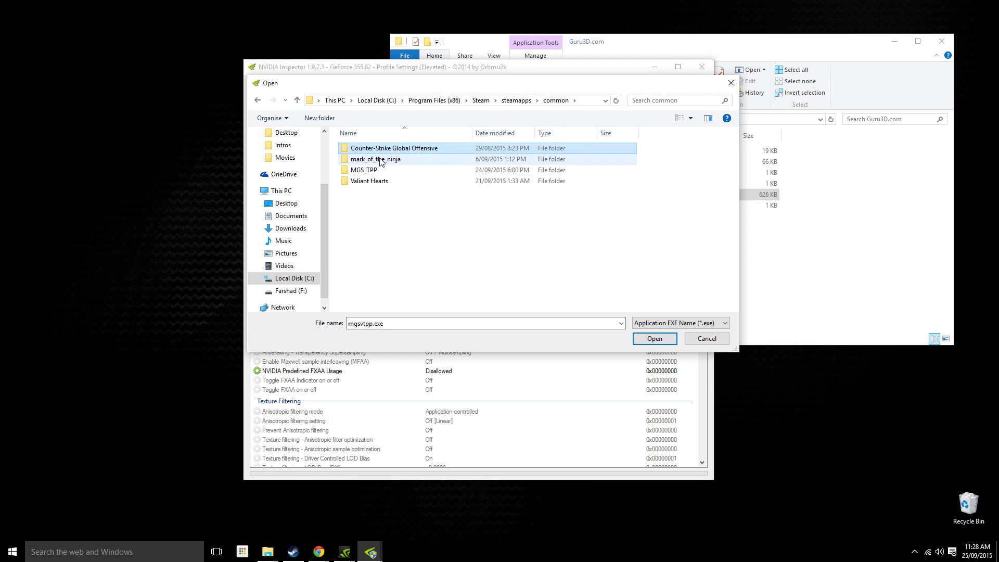
{"action": "double_click", "coordinate": [374, 158]}
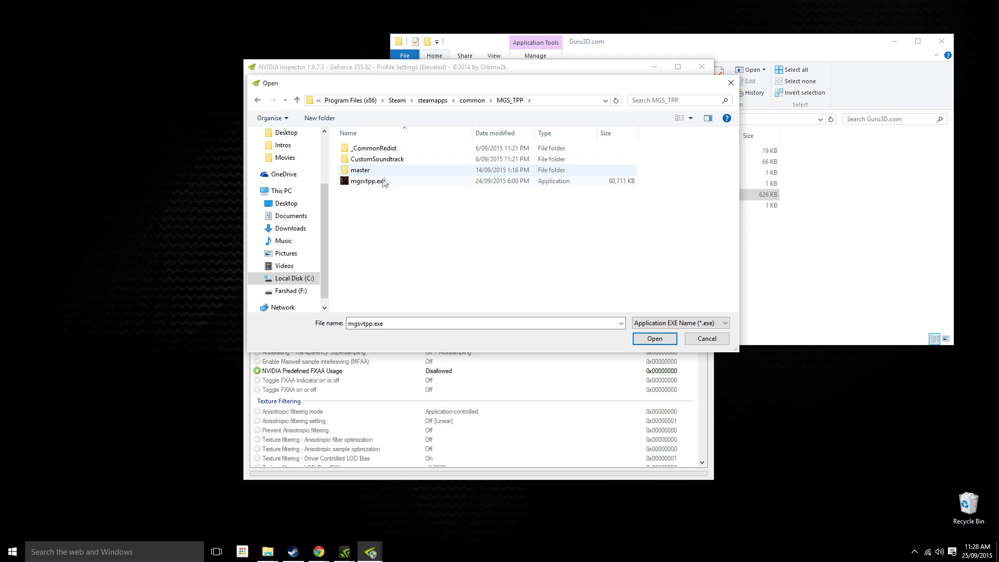
{"action": "left_click", "coordinate": [654, 338]}
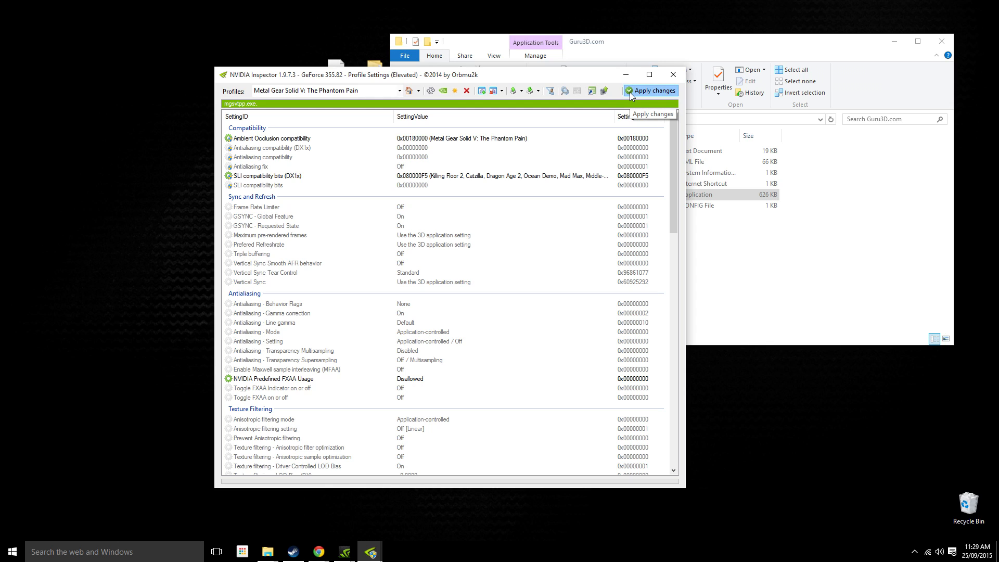
Apply the profile changes with mgsvtpp.exe linked.
{"action": "left_click", "coordinate": [651, 90]}
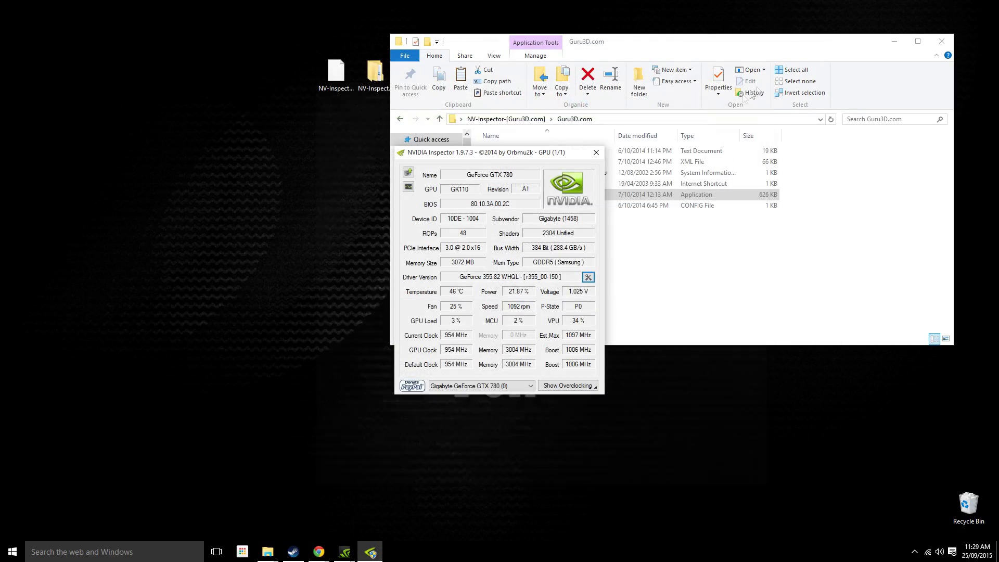
Move the GTX 780 overview window left and expand the overclocking controls.
{"action": "left_click_drag", "start_coordinate": [500, 152], "coordinate": [249, 147]}
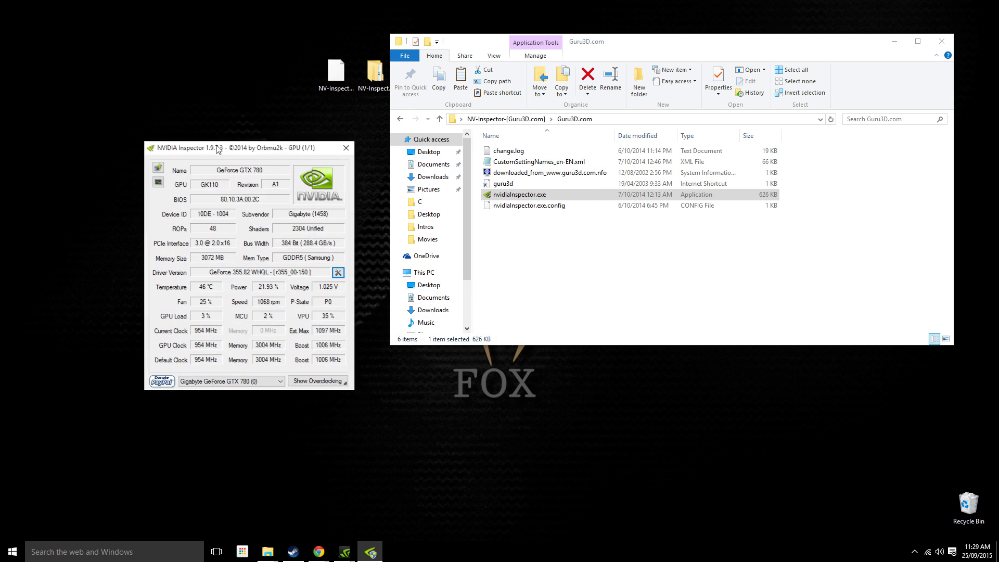
{"action": "left_click", "coordinate": [317, 381]}
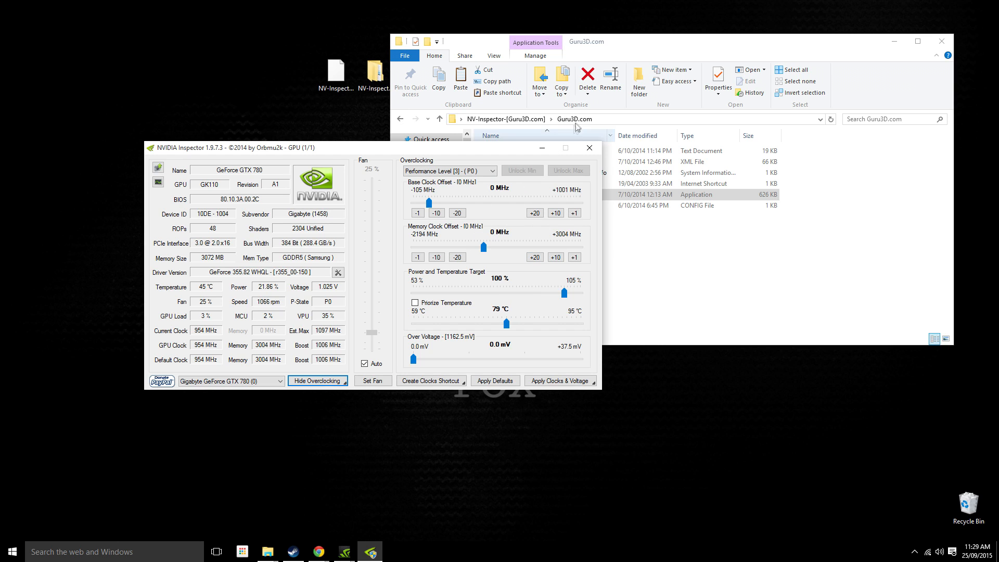
{"action": "mouse_move", "coordinate": [543, 148]}
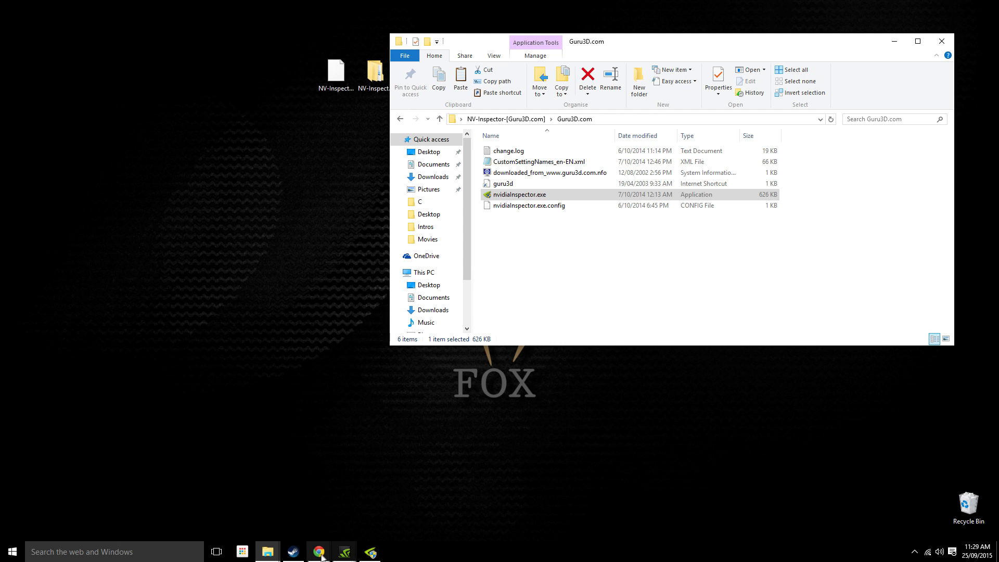
Launch Metal Gear Solid V: The Phantom Pain from the Steam library with PLAY.
{"action": "left_click", "coordinate": [293, 552]}
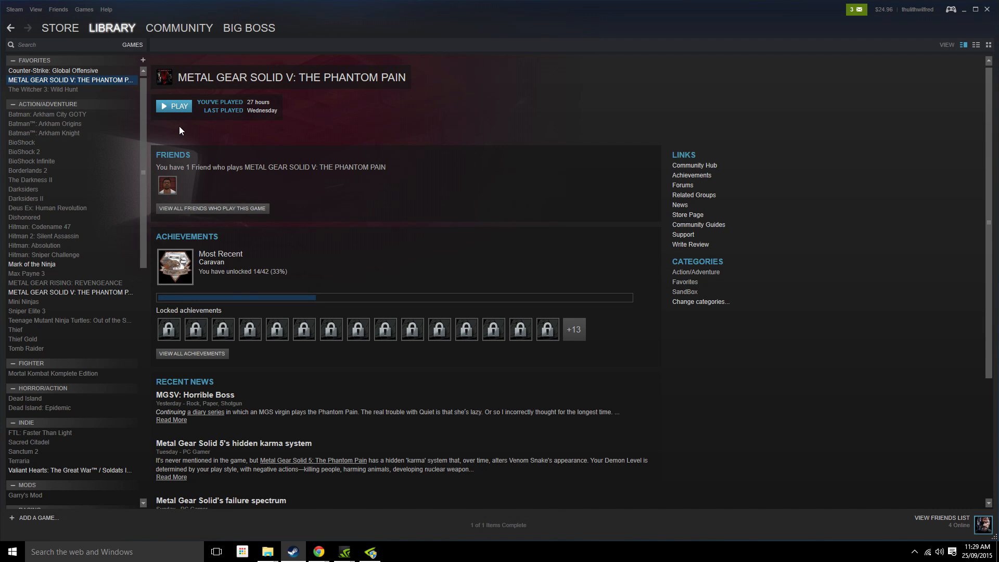
{"action": "mouse_move", "coordinate": [180, 114]}
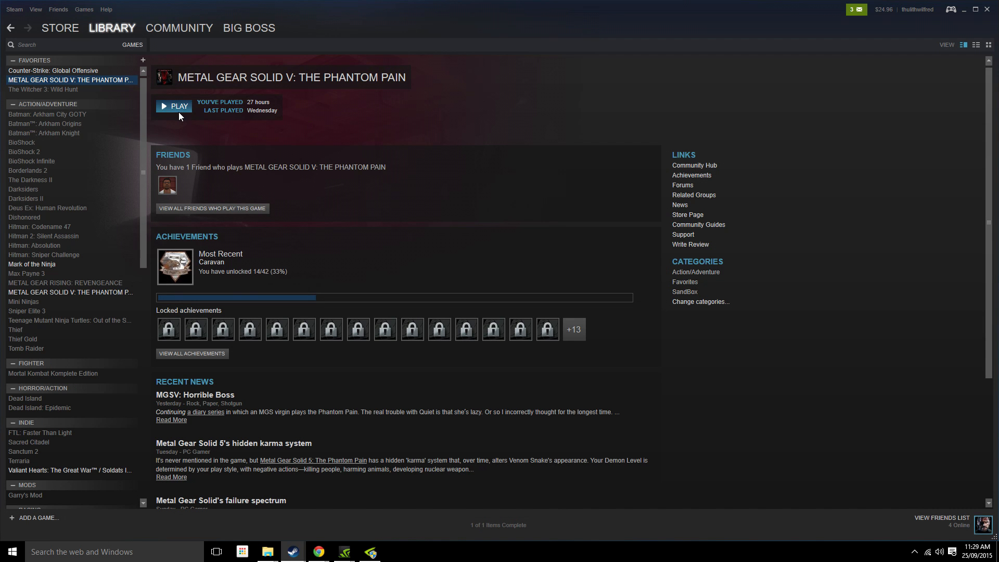
{"action": "left_click", "coordinate": [174, 106]}
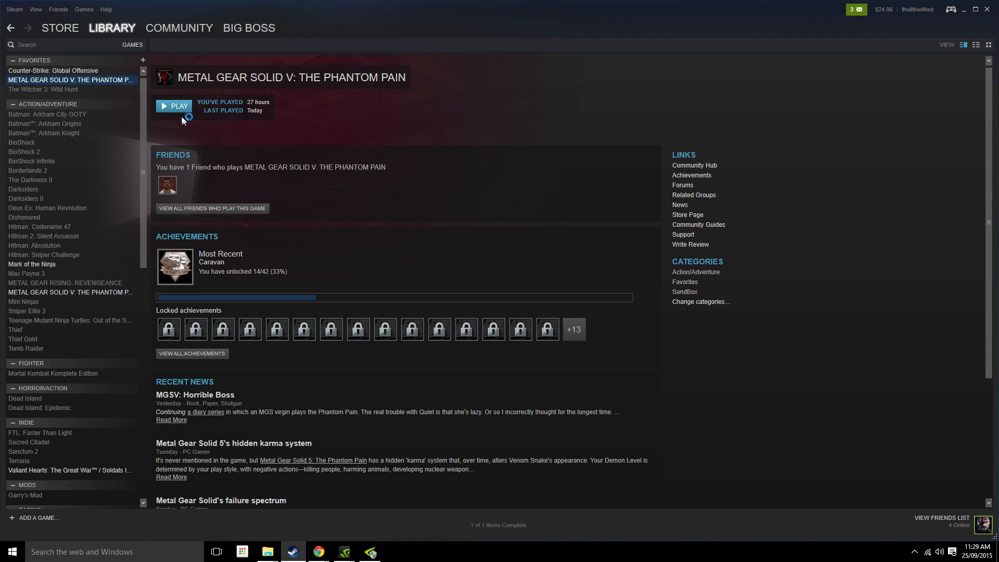
{"action": "left_click", "coordinate": [174, 106]}
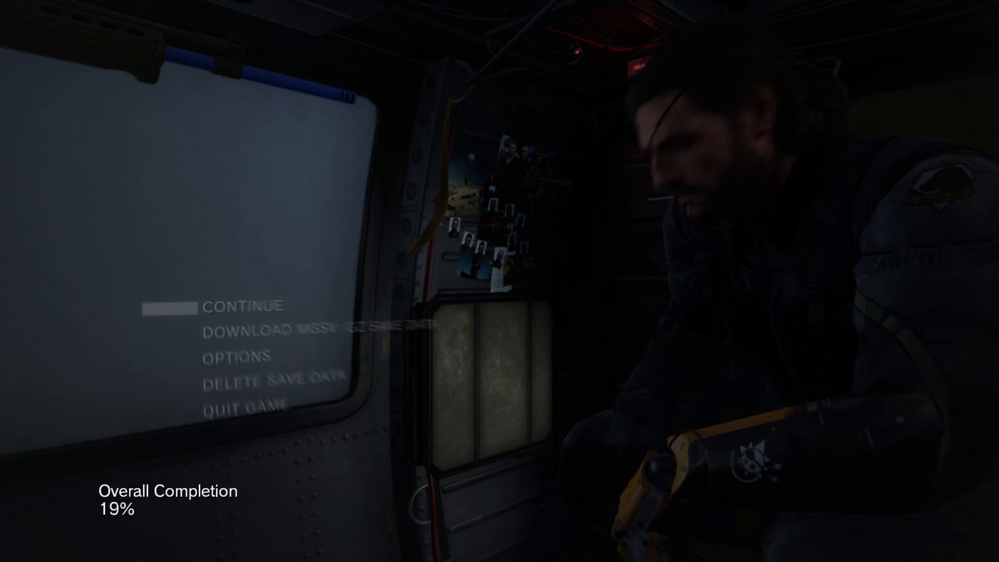
Choose CONTINUE at the title menu and play the mission in the field.
{"action": "left_click", "coordinate": [242, 306]}
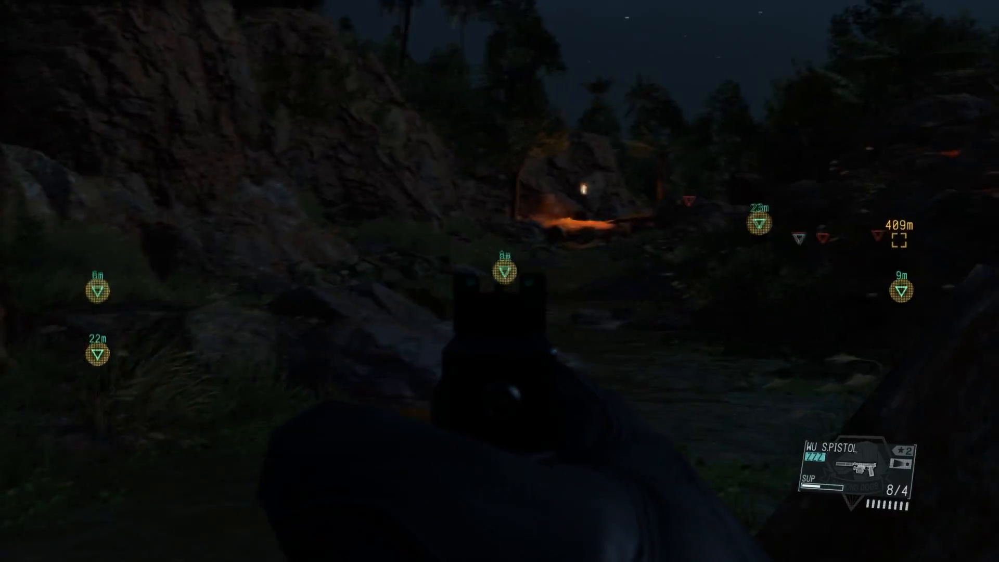
{"action": "left_click", "coordinate": [506, 279]}
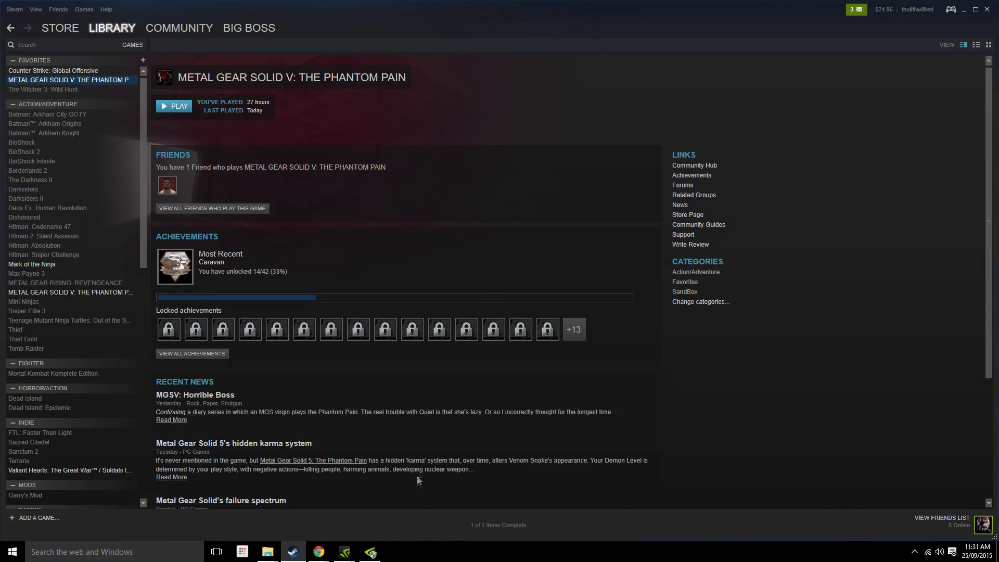
{"action": "mouse_move", "coordinate": [510, 366]}
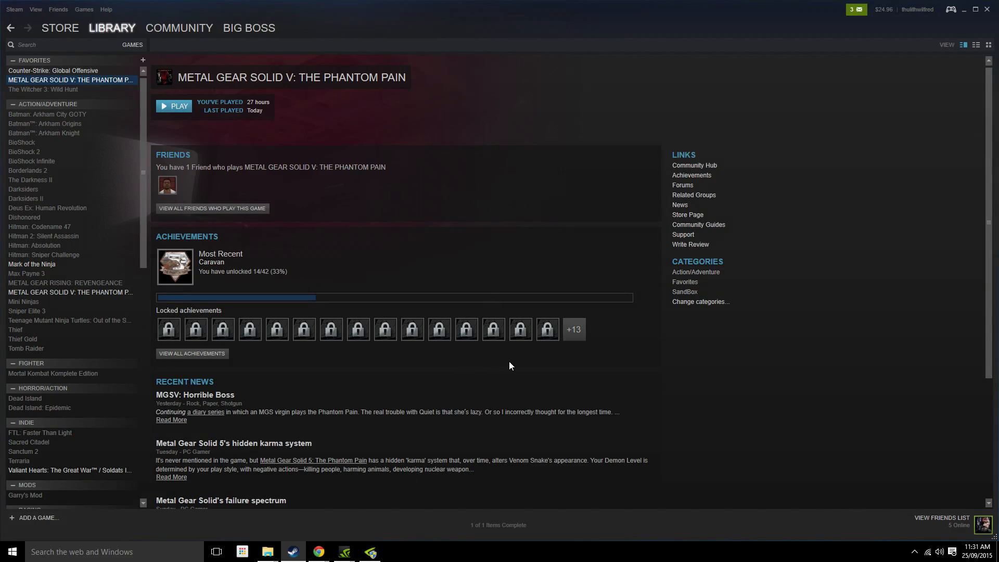